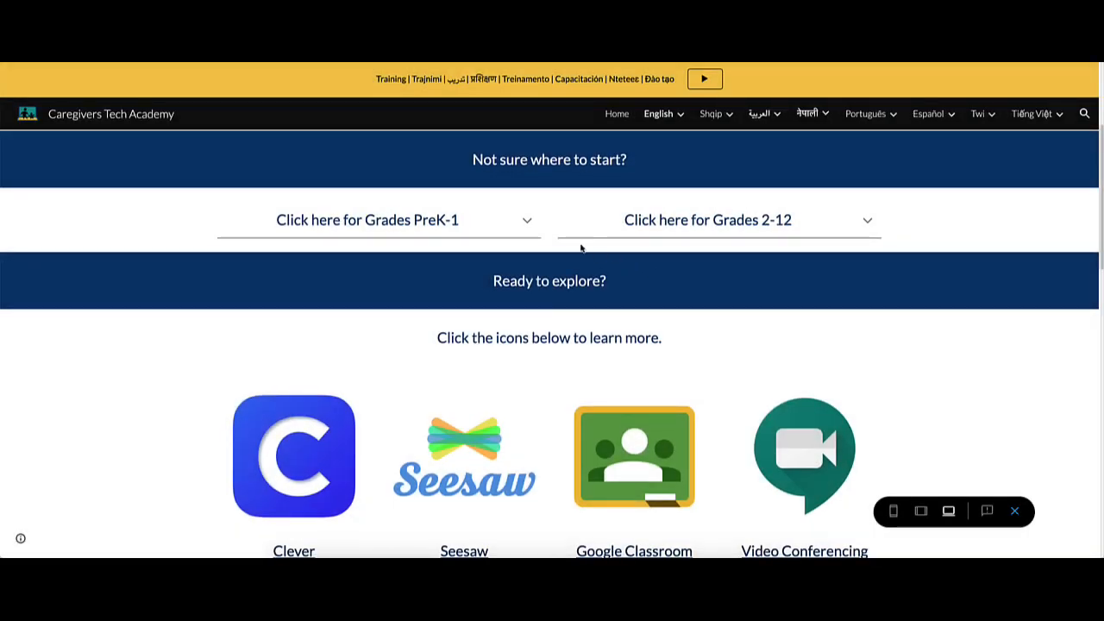
Expand the 'Click here for Grades PreK-1' and 'Grades 2-12' guides and scroll to the app icons
click(368, 219)
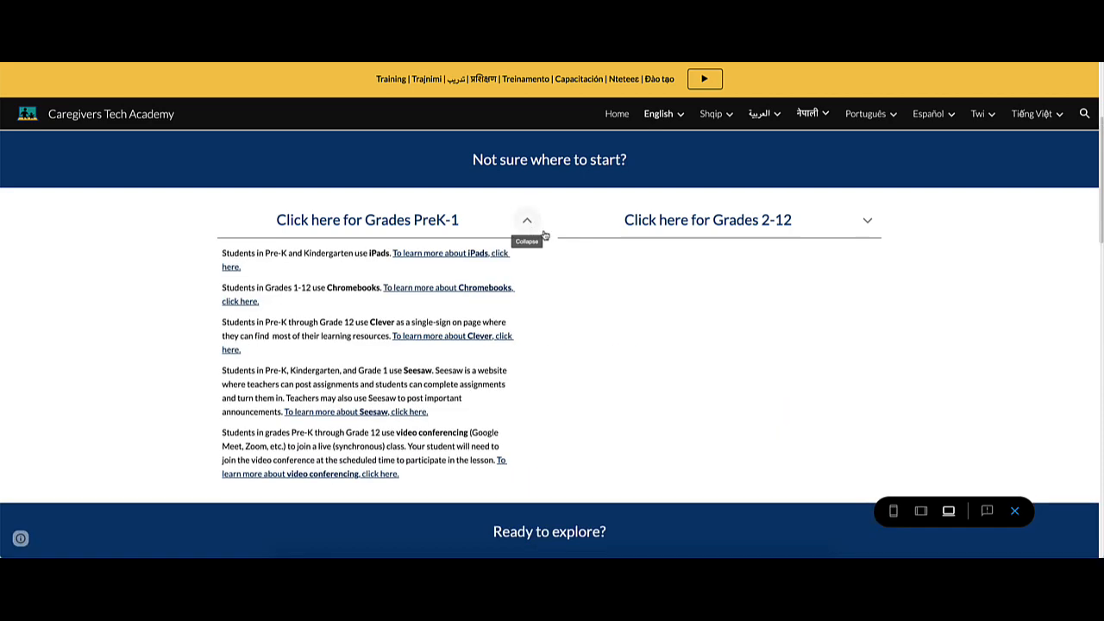
click(865, 221)
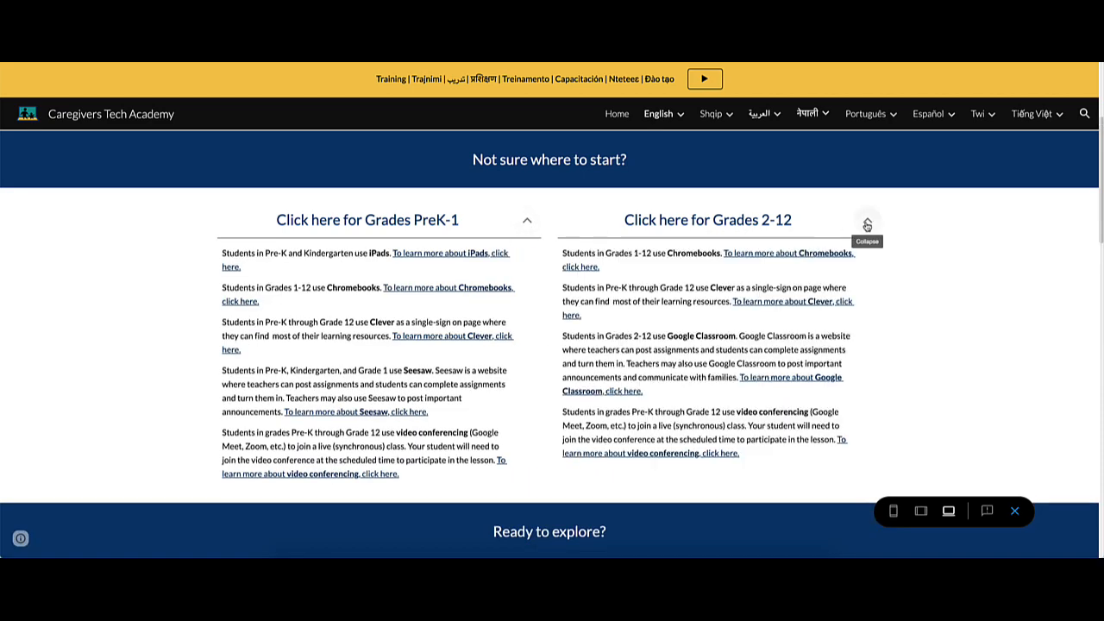
scroll(down, 3)
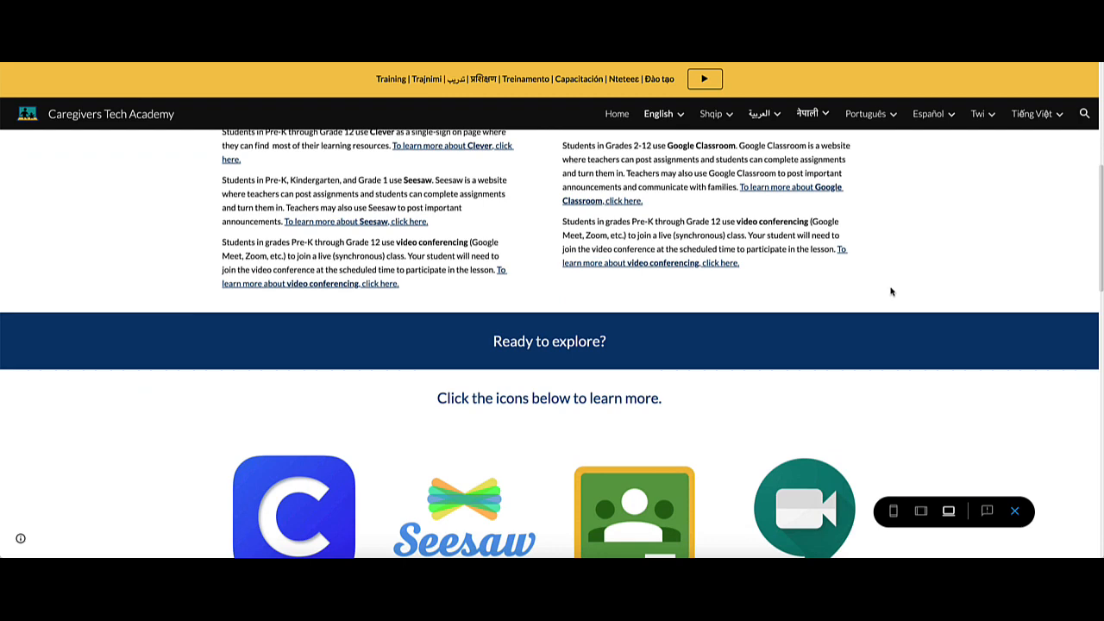
scroll(down, 3)
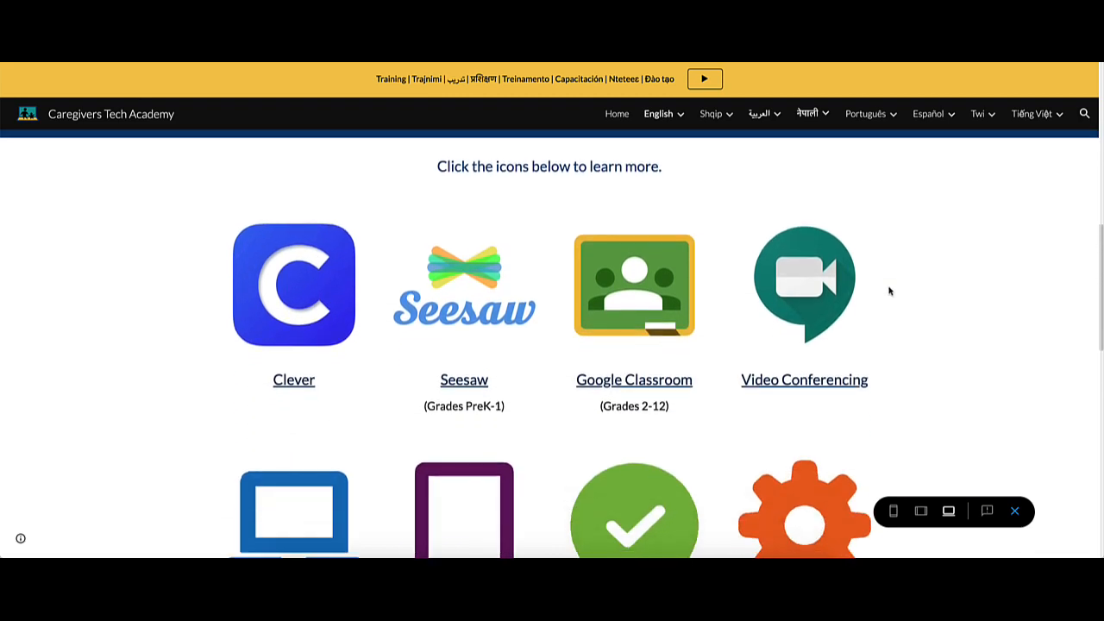
scroll(down, 3)
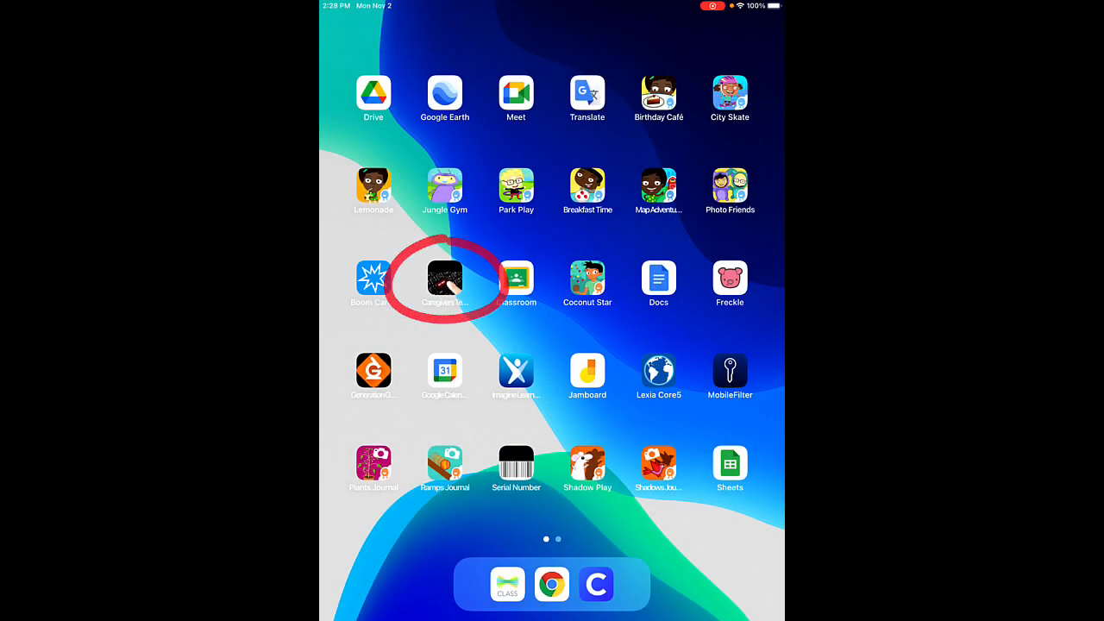
Return from the circled-app iPad screenshot to the site's Choose your Language page
click(445, 279)
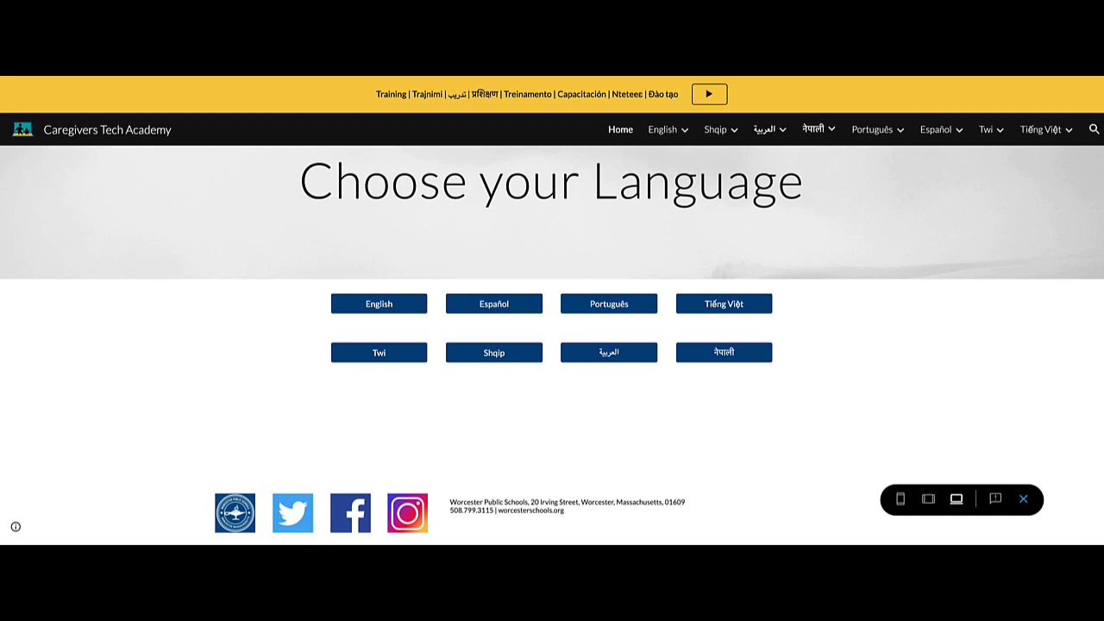
Navigate from the top language menu to the Google Classroom support page
click(662, 132)
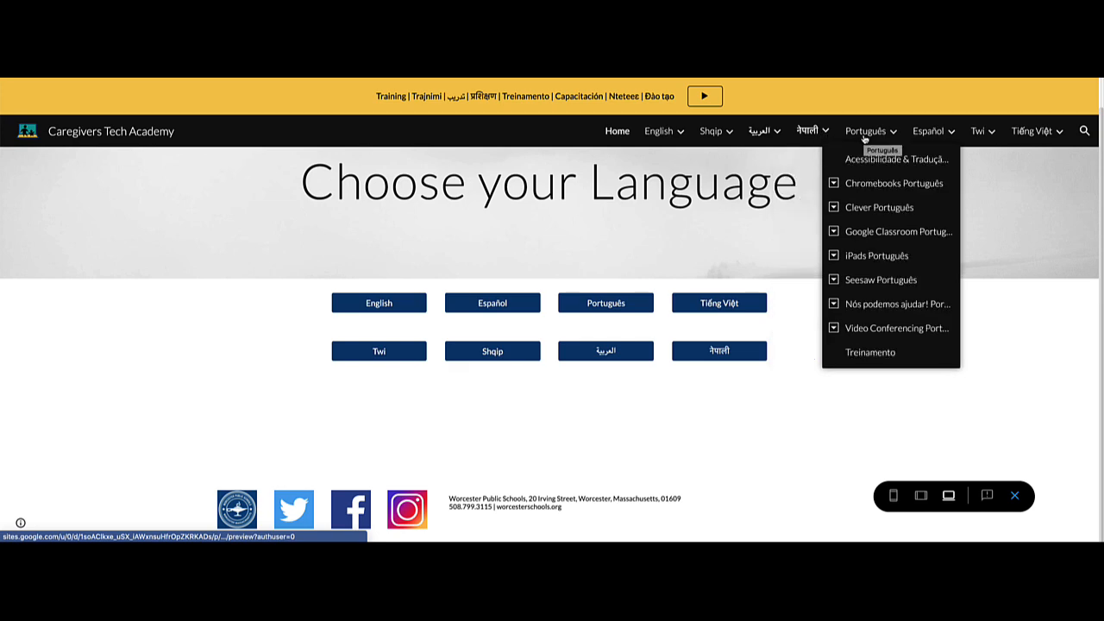
click(896, 231)
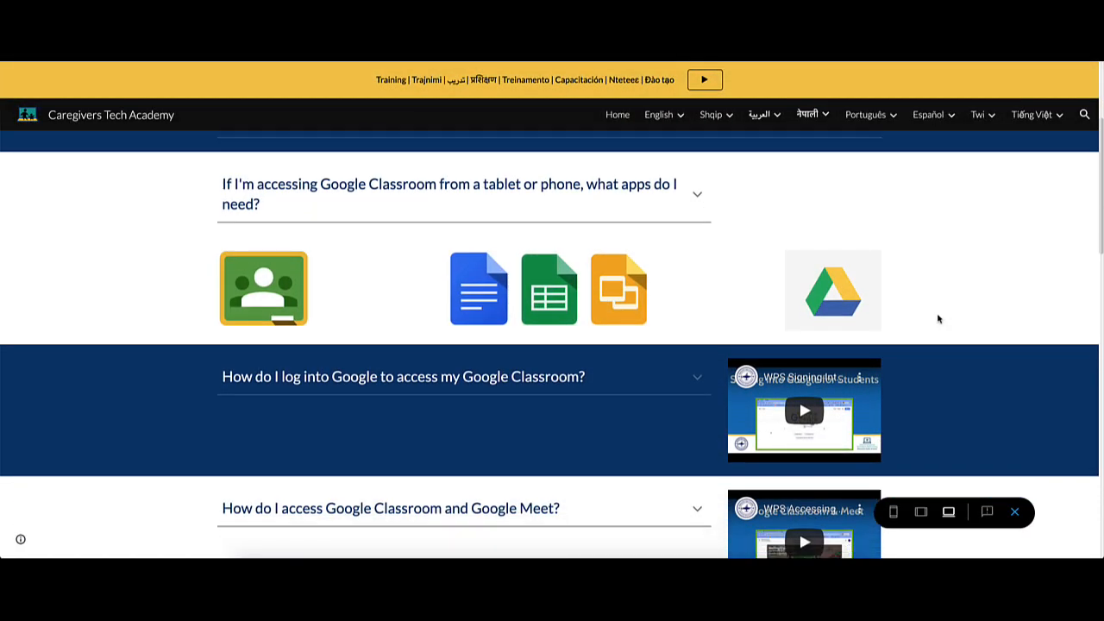
View the embedded Google Classroom Cheat Sheet PDF, then go to the IT Techs support page
scroll(down, 3)
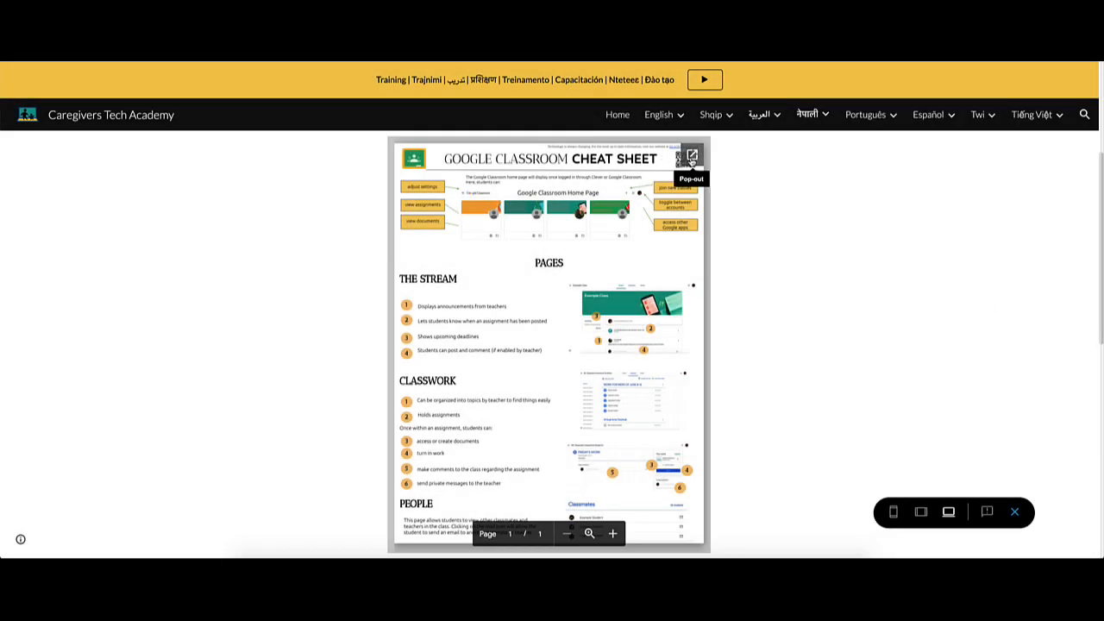
click(690, 155)
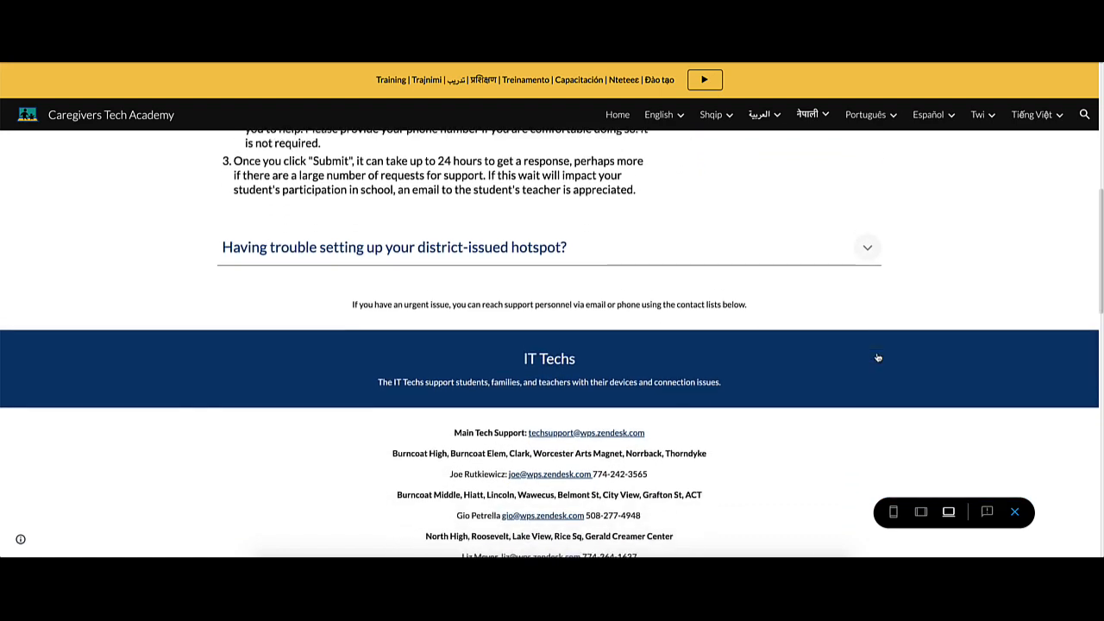
Scroll past the IT Techs contact list to the Instructional Technology Coaches section
scroll(down, 3)
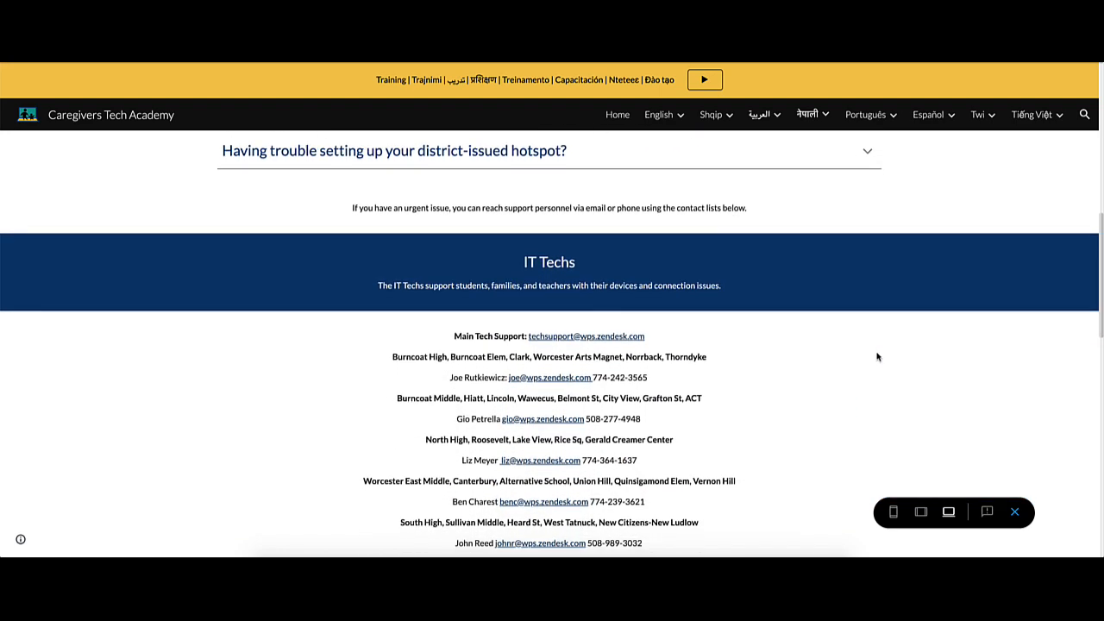
scroll(down, 3)
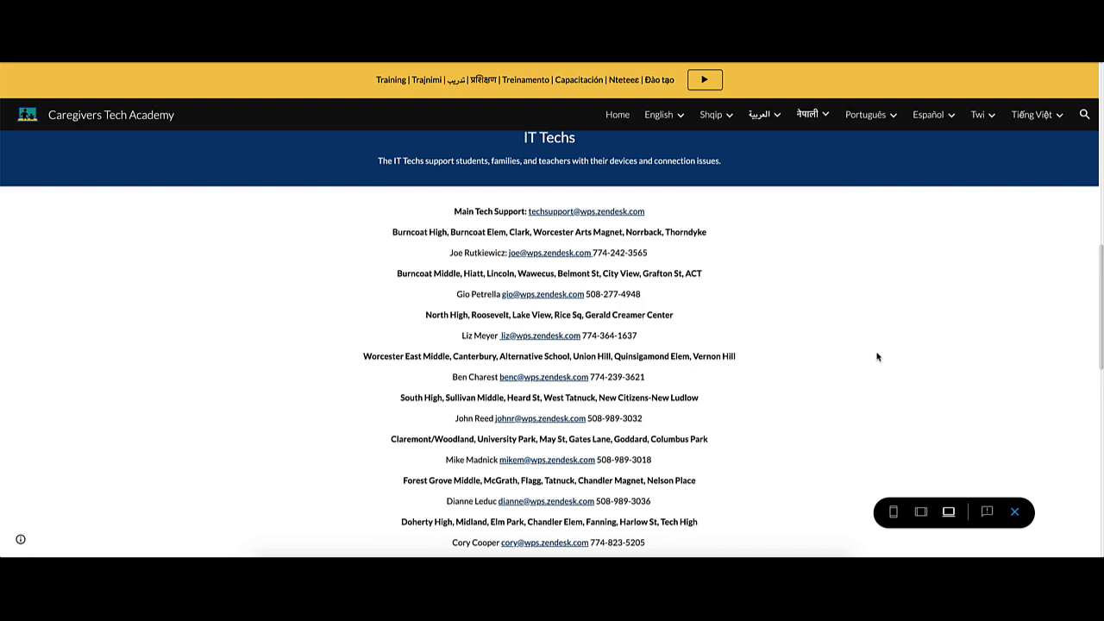
scroll(down, 3)
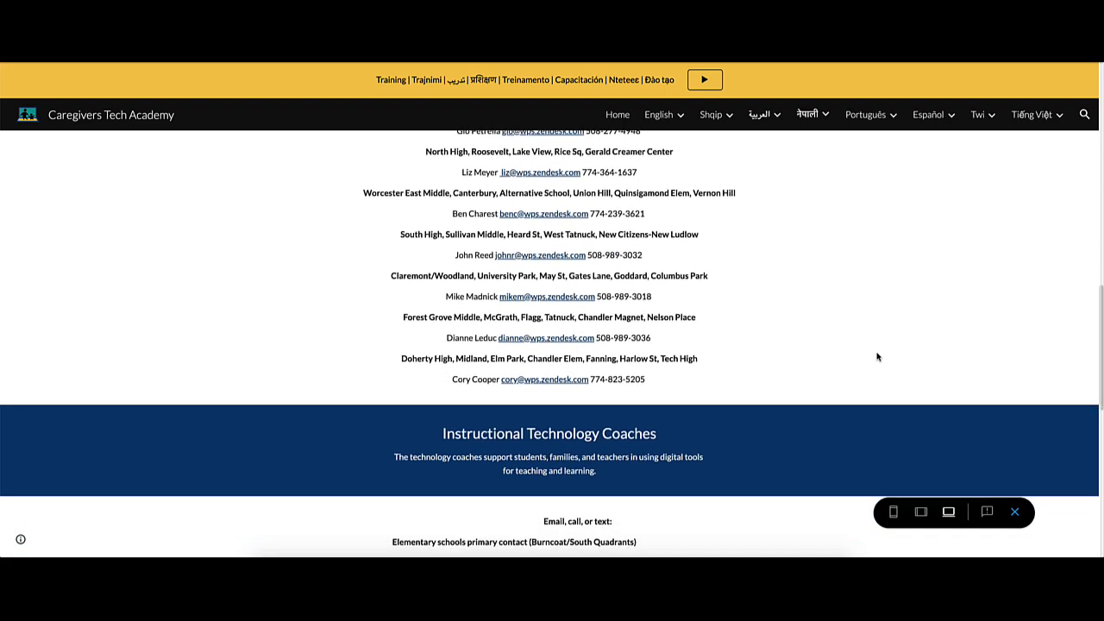
scroll(down, 3)
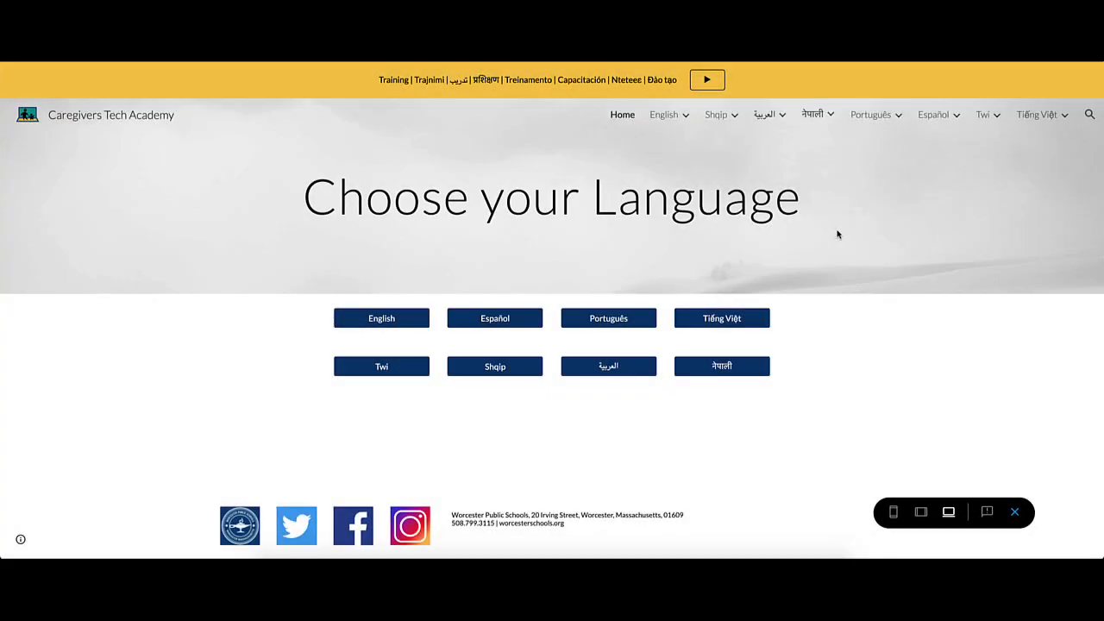
mouse_move(826, 170)
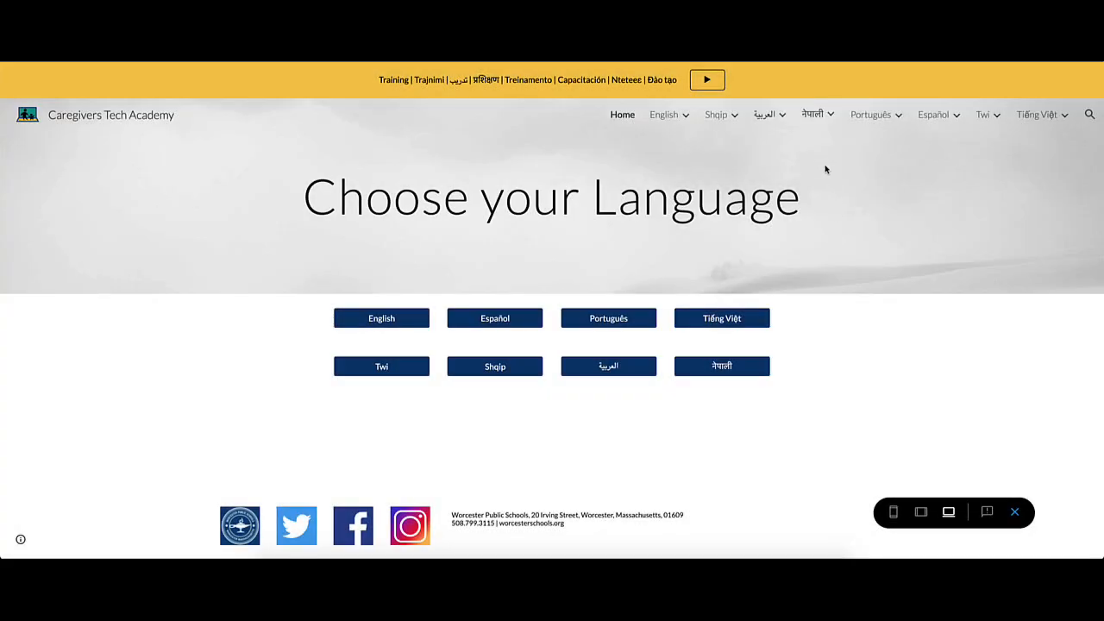
Navigate to the Live Webinars drop-in sessions page with its calendar agenda
click(764, 114)
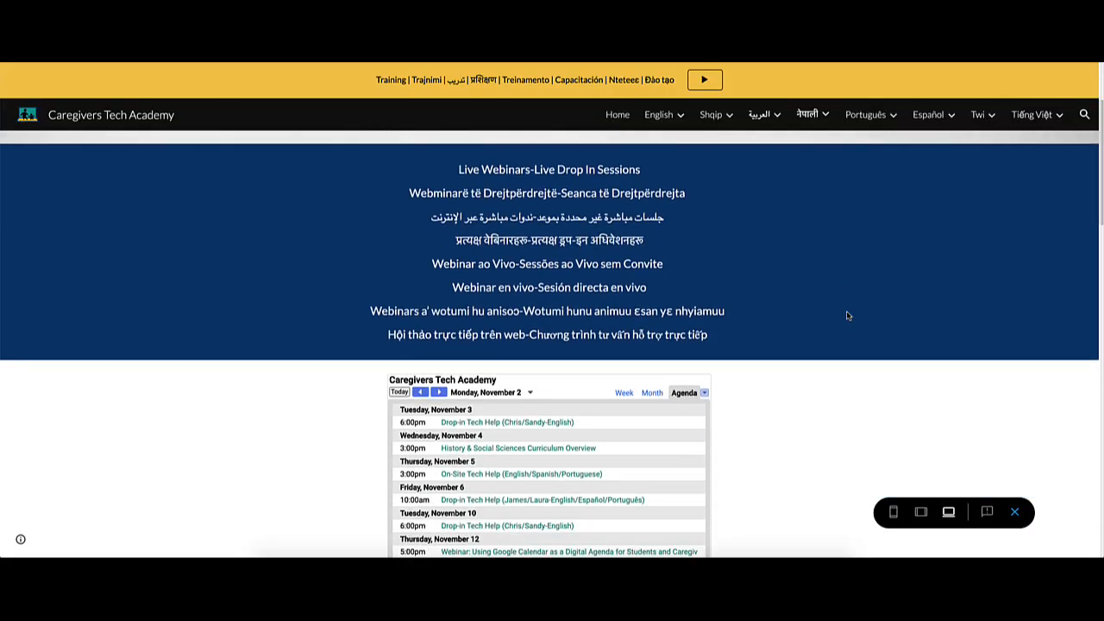
Show details of the History & Social Sciences Curriculum Overview event and scroll to Recorded Webinars
scroll(down, 3)
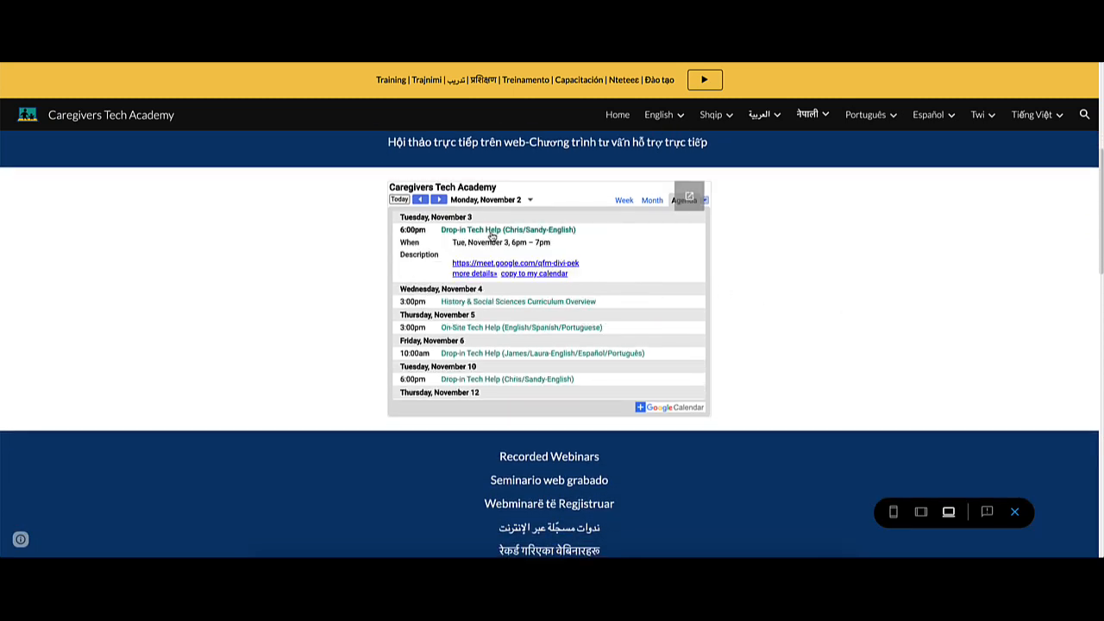
mouse_move(497, 300)
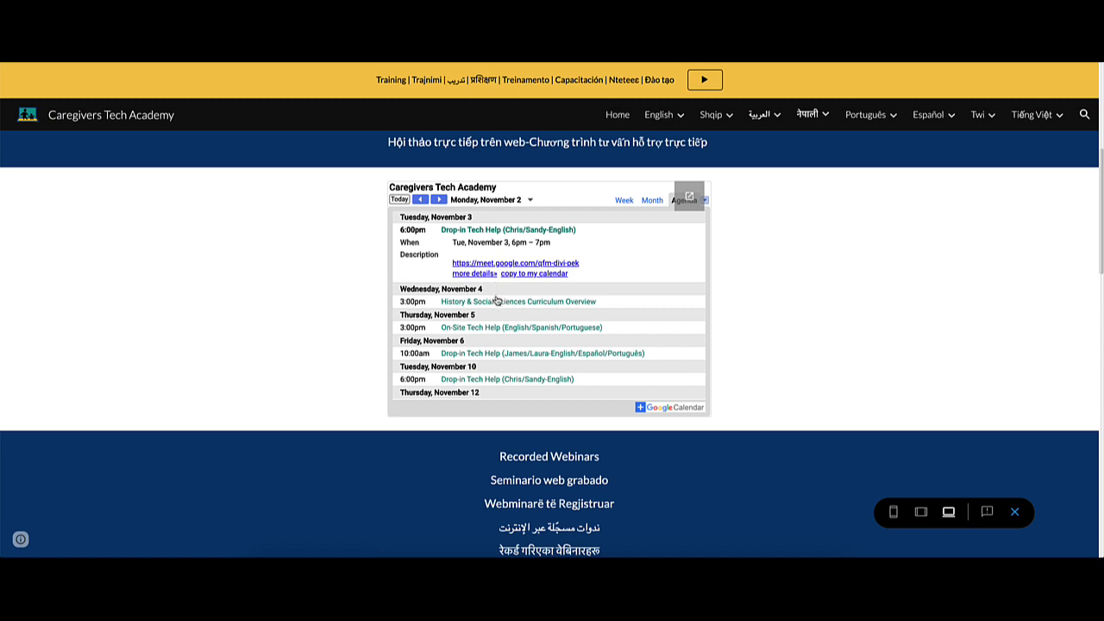
click(518, 300)
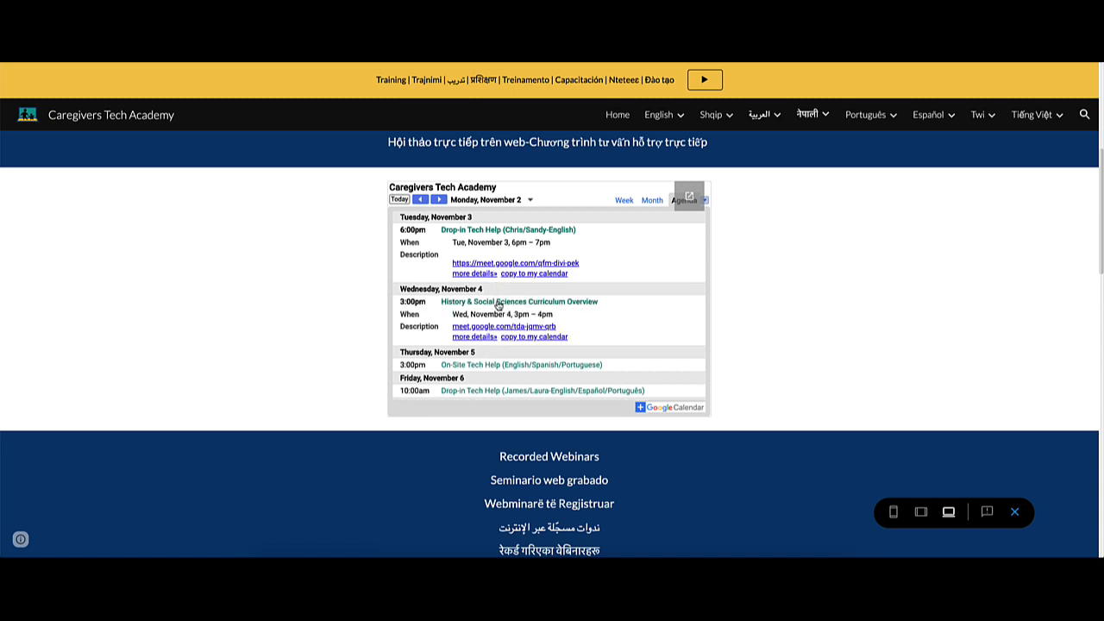
scroll(down, 3)
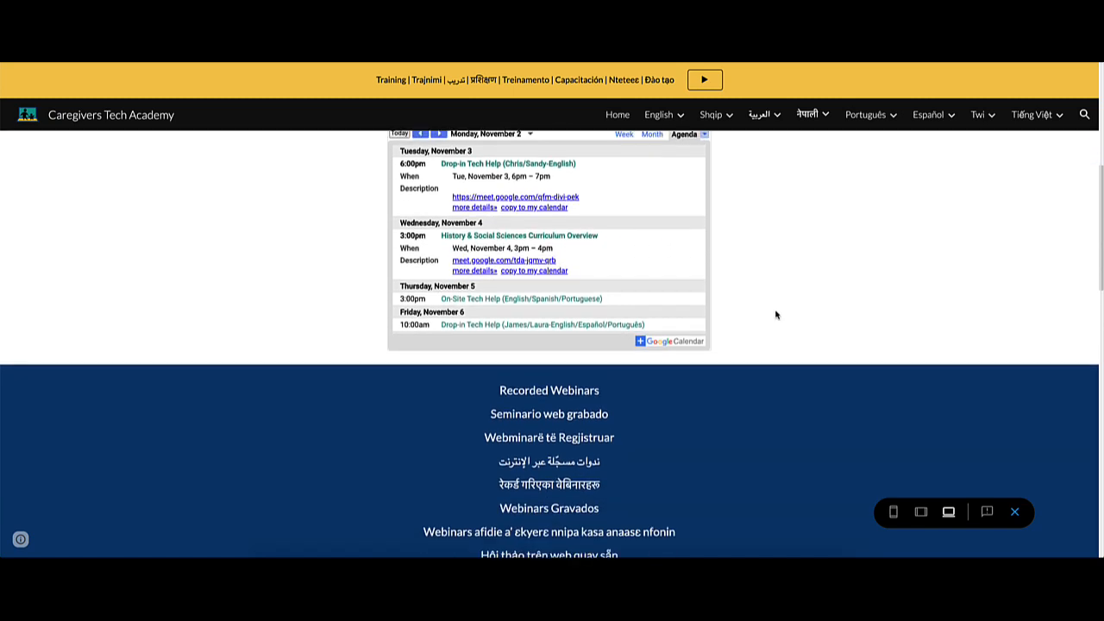
scroll(down, 3)
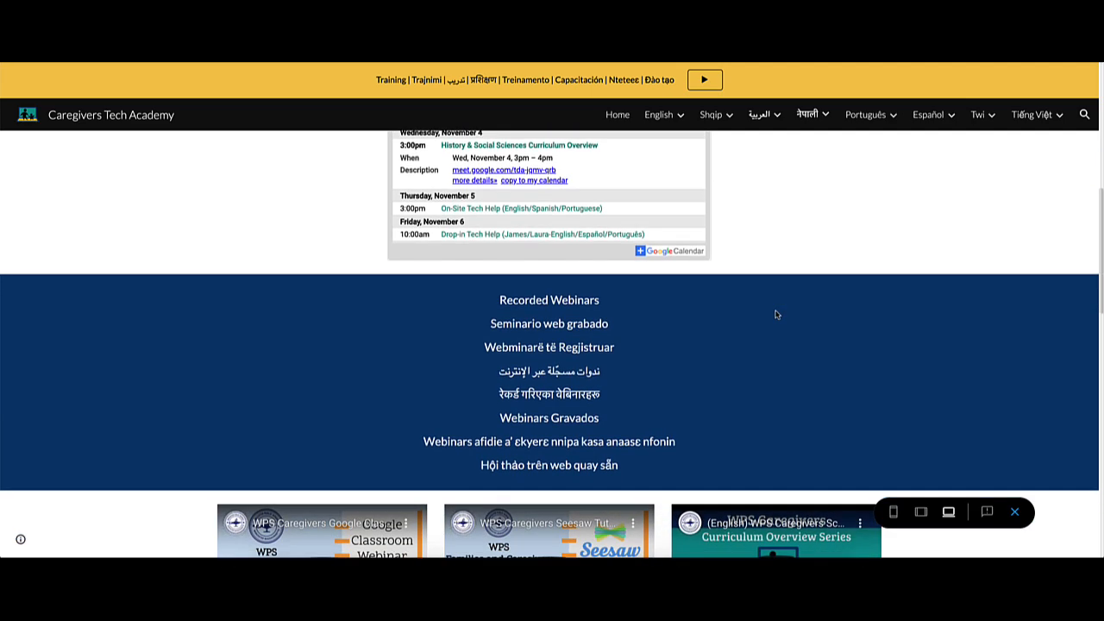
scroll(down, 3)
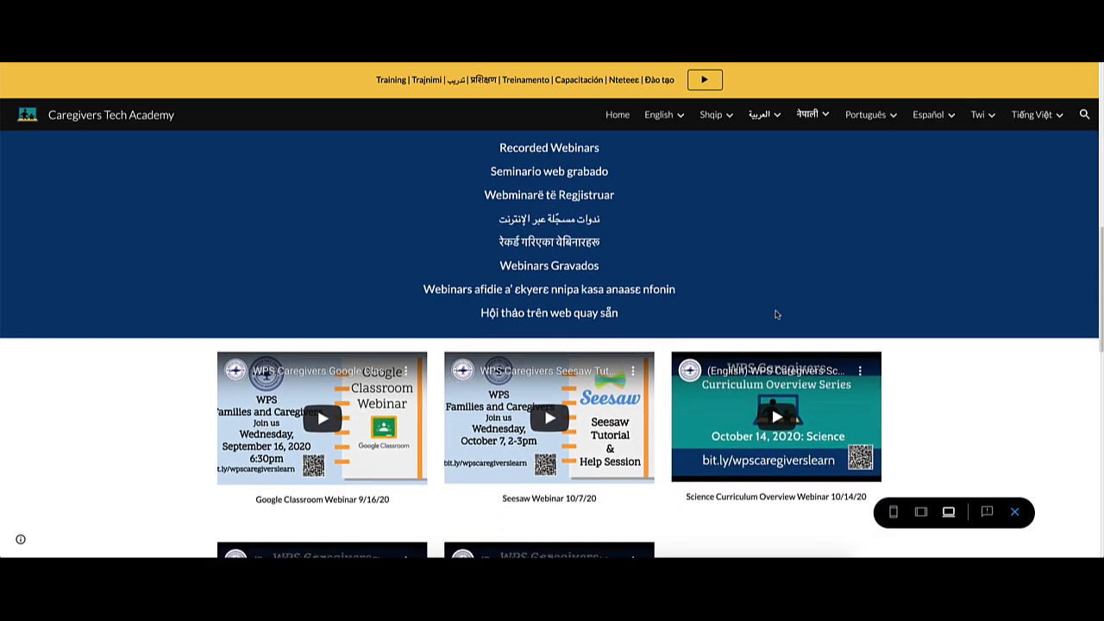
scroll(down, 3)
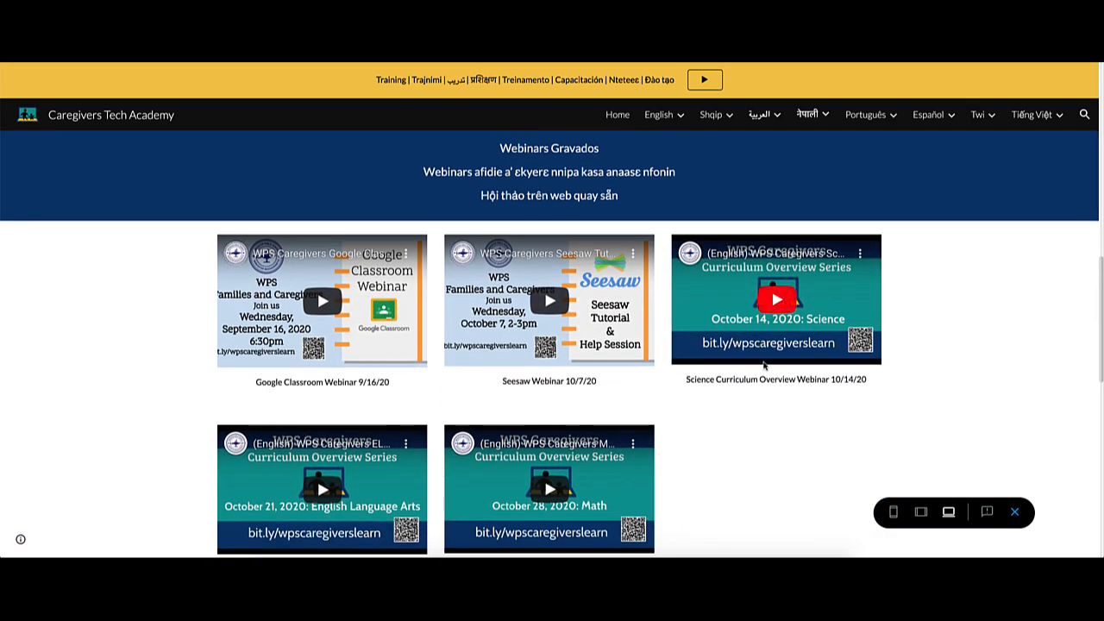
mouse_move(780, 405)
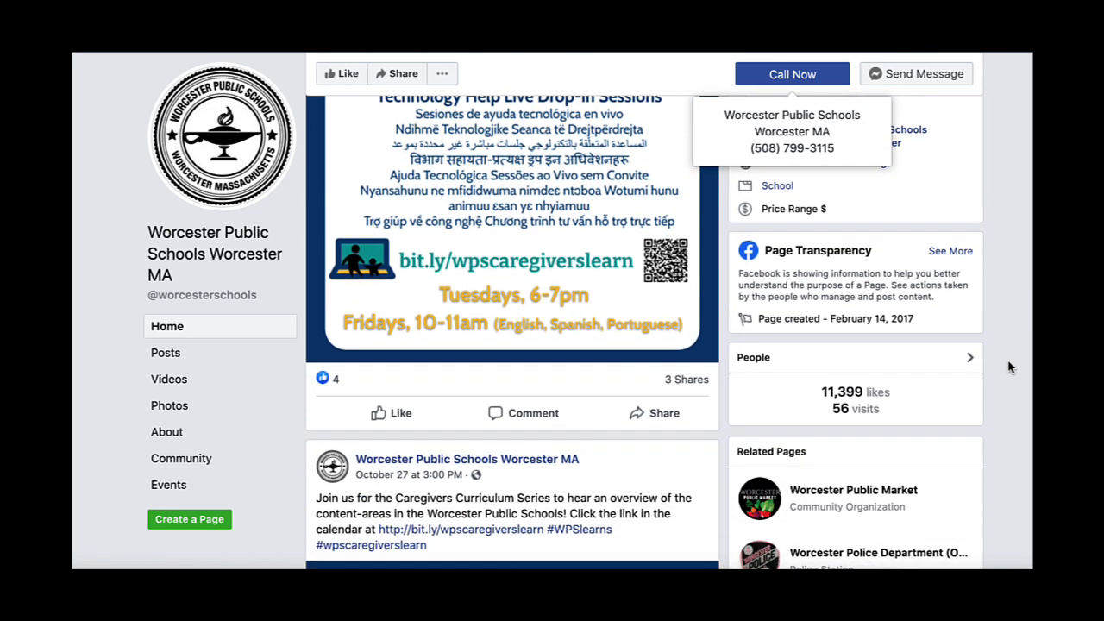
Browse the recorded webinar videos and the Facebook and Twitter social media pages
scroll(down, 3)
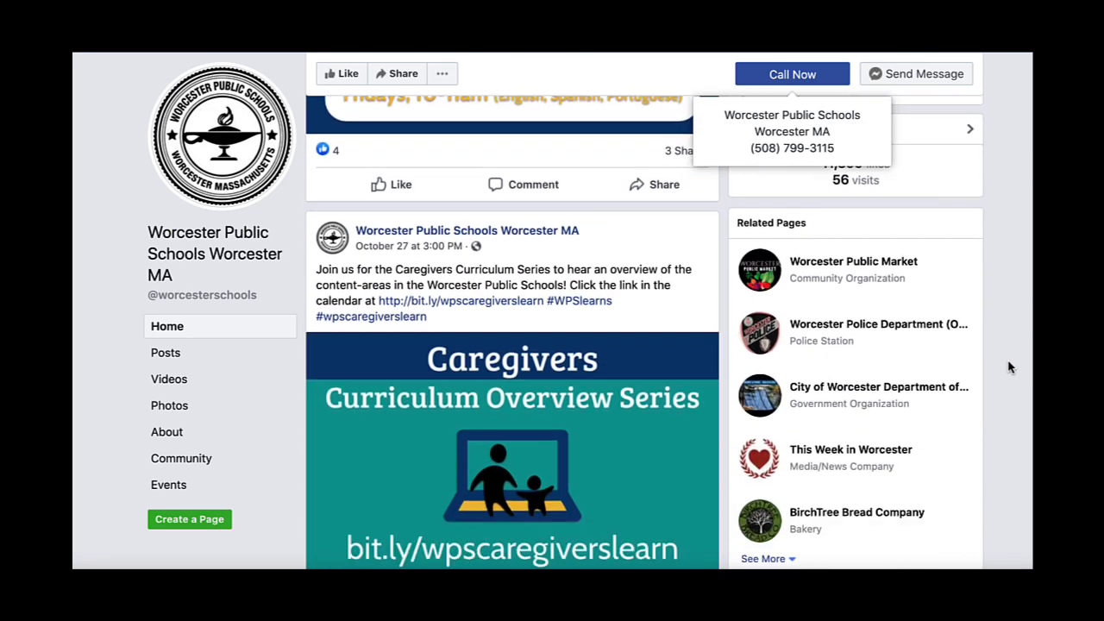
scroll(down, 3)
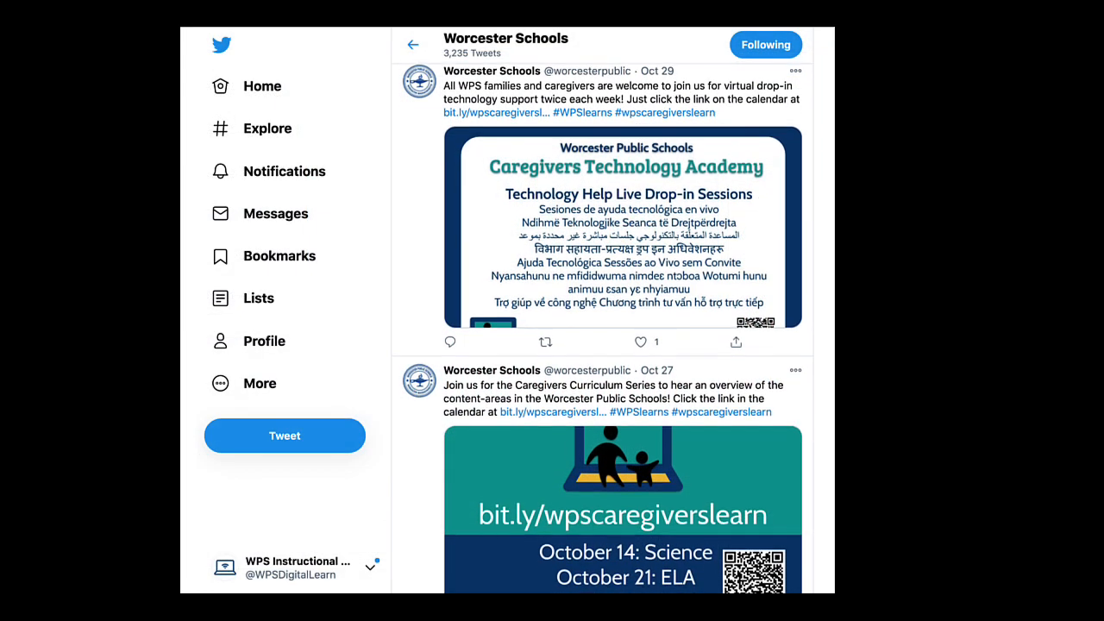
scroll(down, 3)
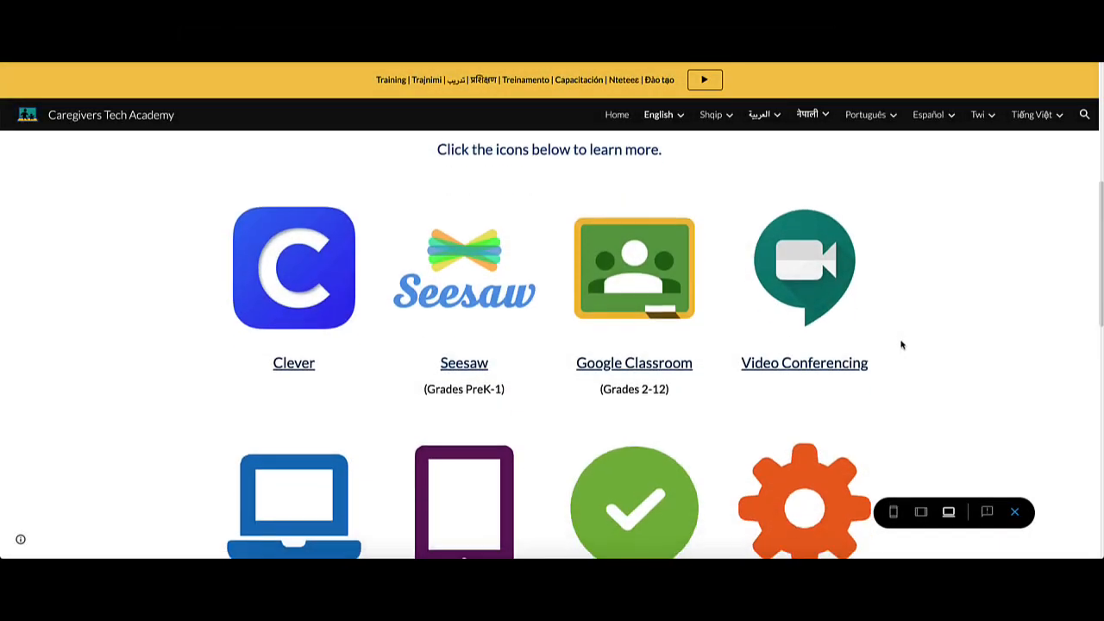
Scroll past the calendar to 'How are we doing?' and open the Site Feedback Survey form
scroll(down, 3)
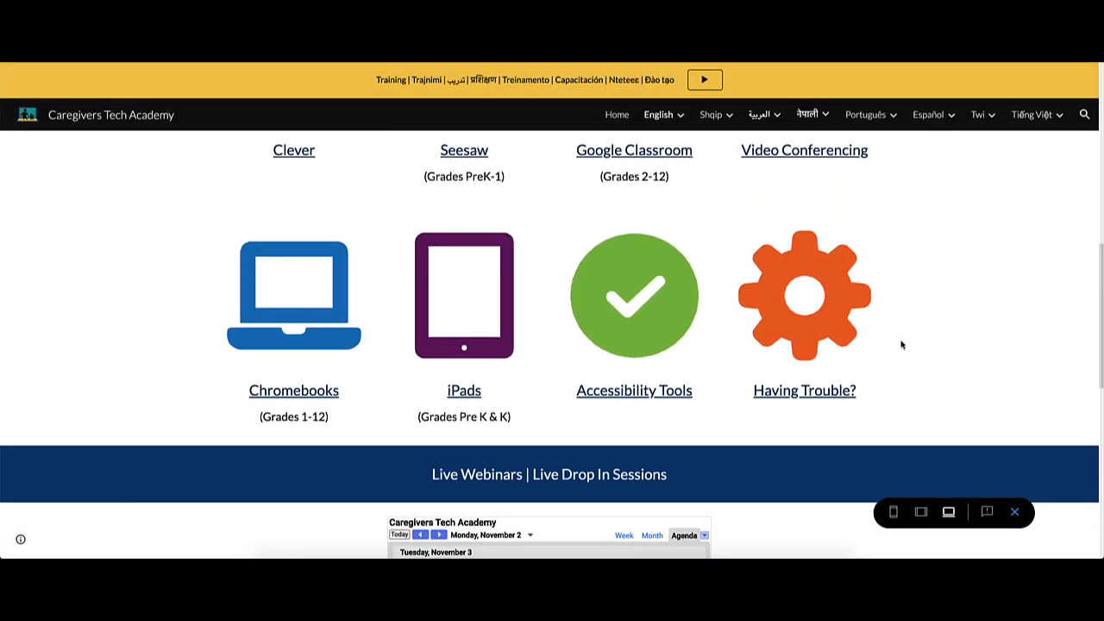
scroll(down, 3)
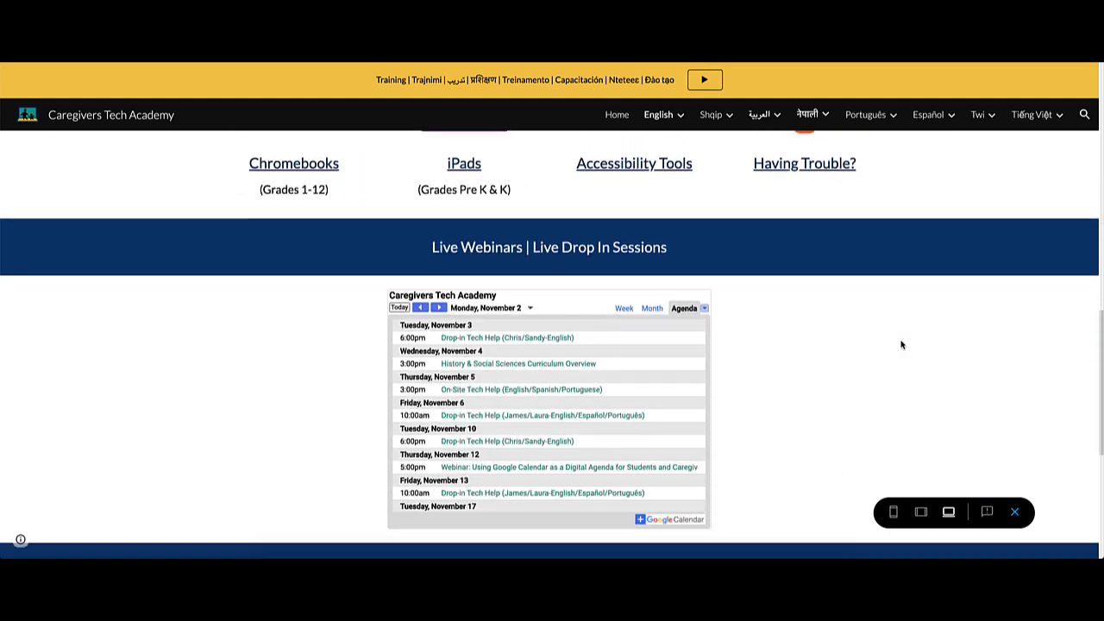
scroll(down, 3)
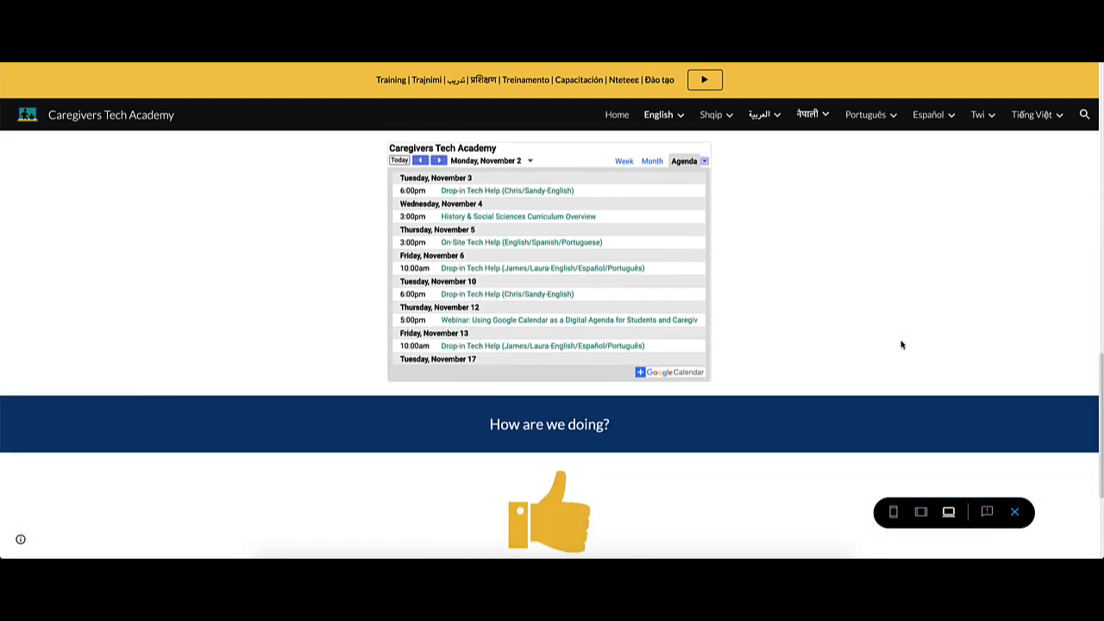
scroll(down, 3)
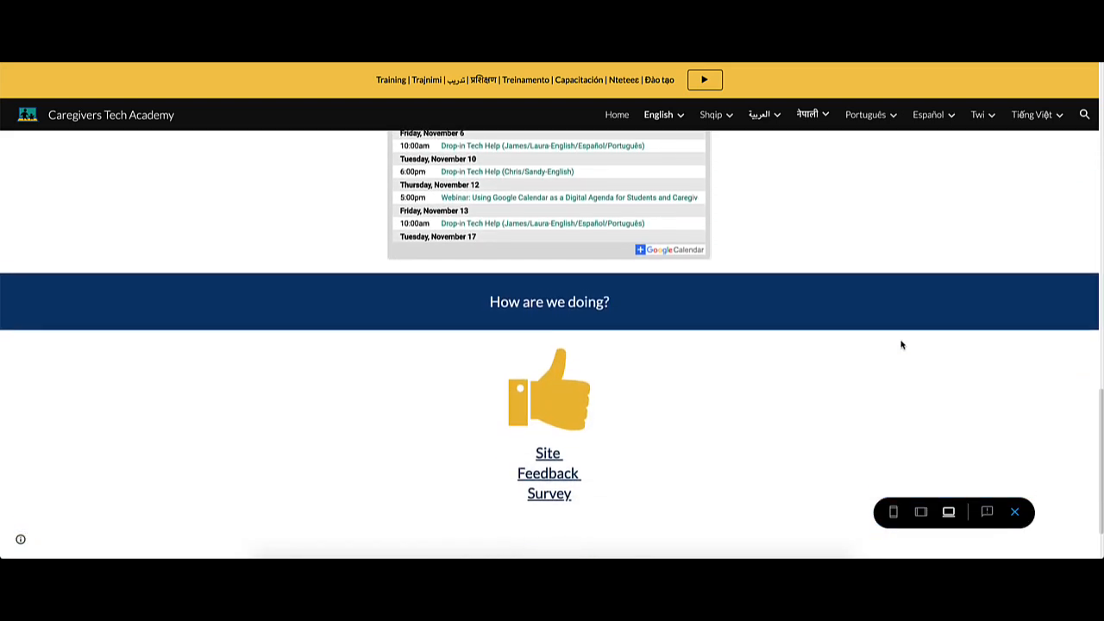
scroll(down, 3)
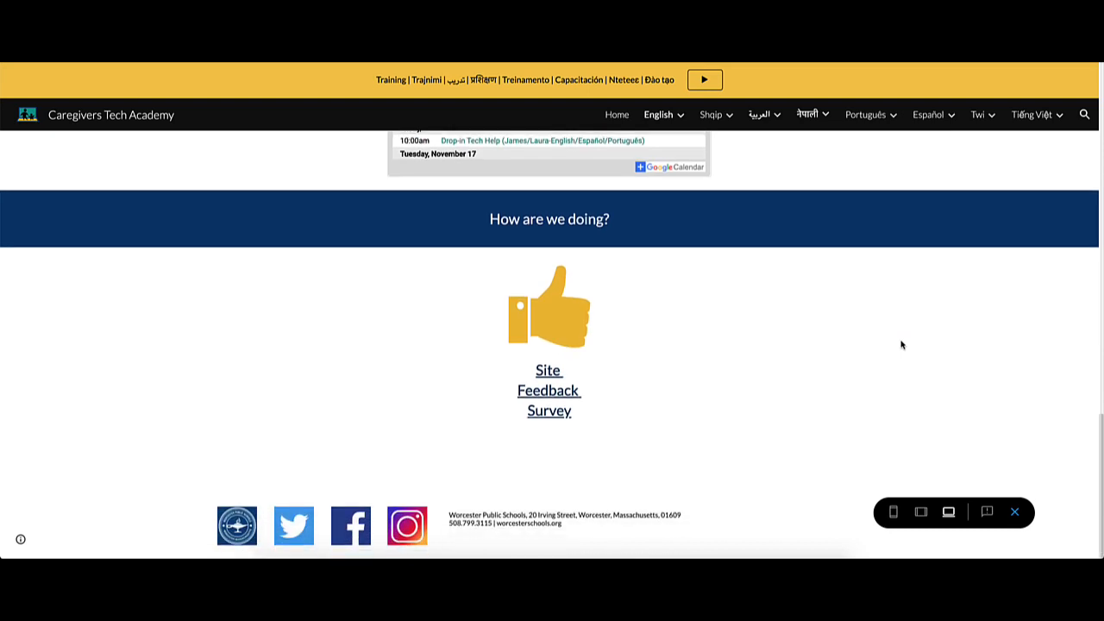
mouse_move(697, 369)
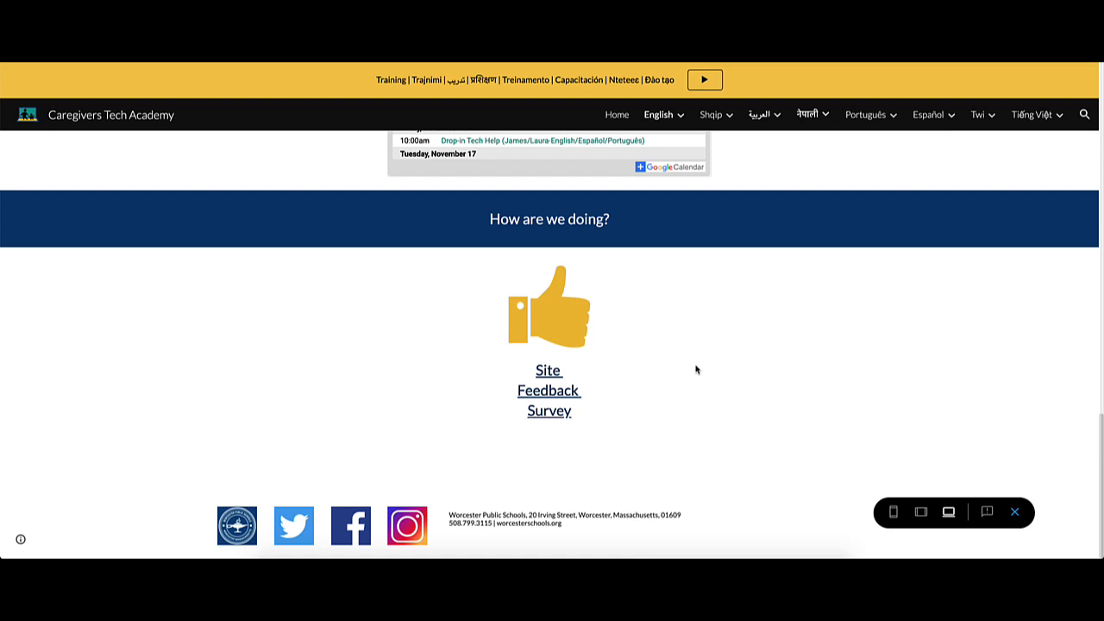
mouse_move(548, 379)
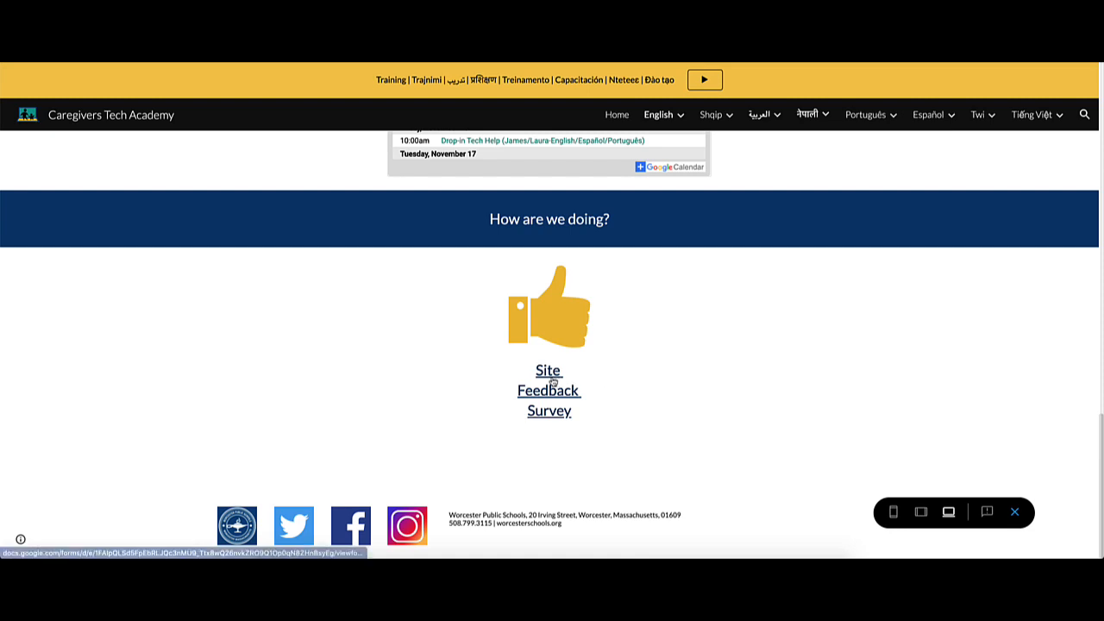
click(548, 390)
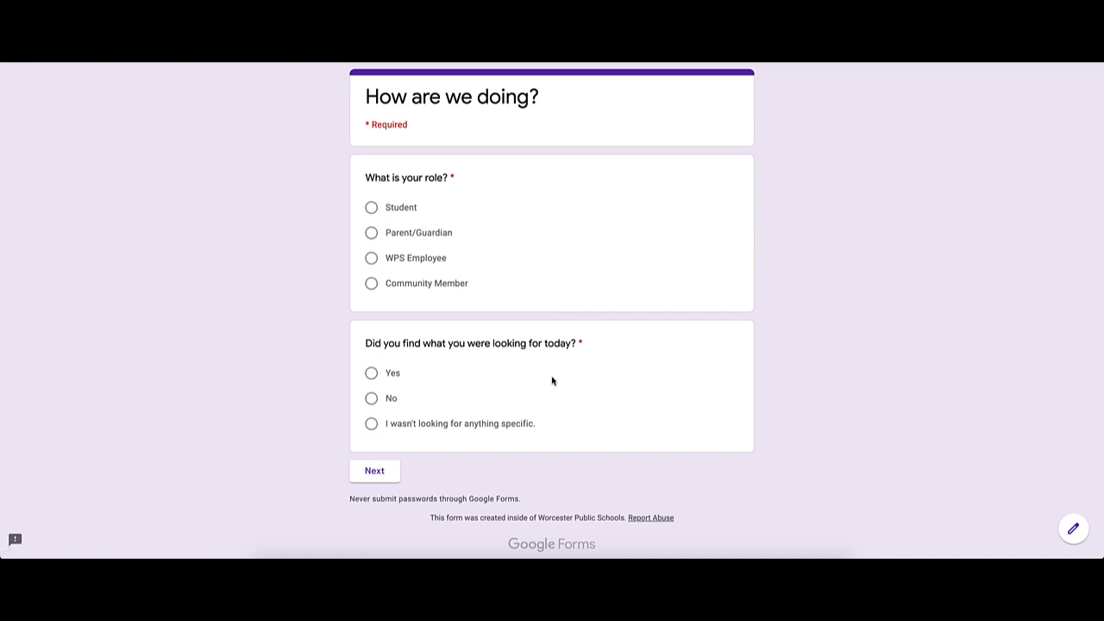